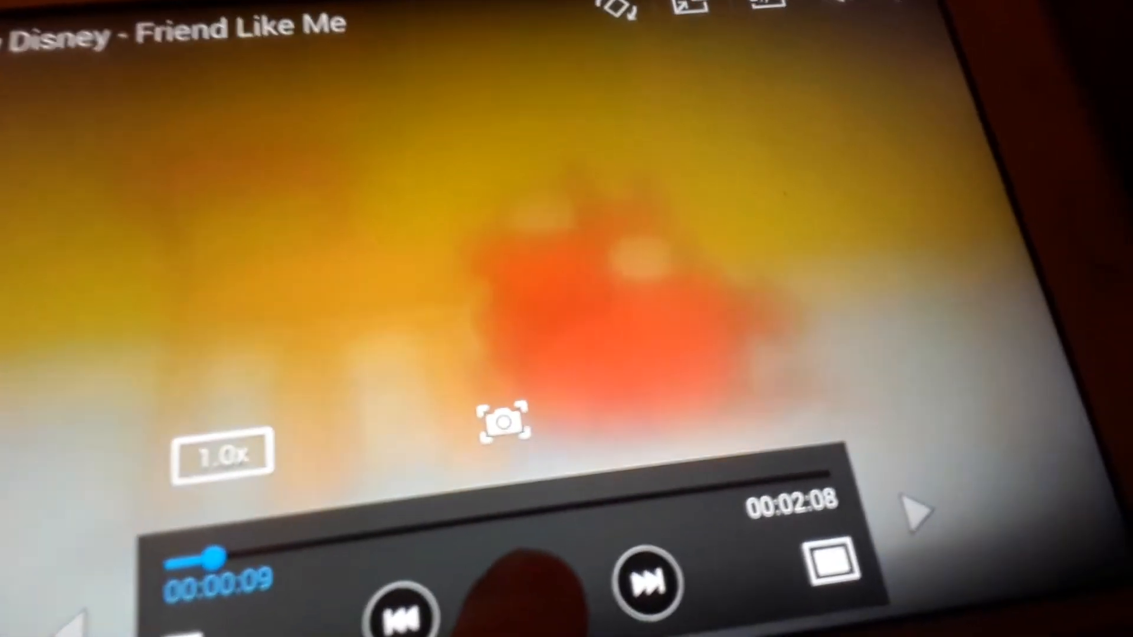
click(574, 578)
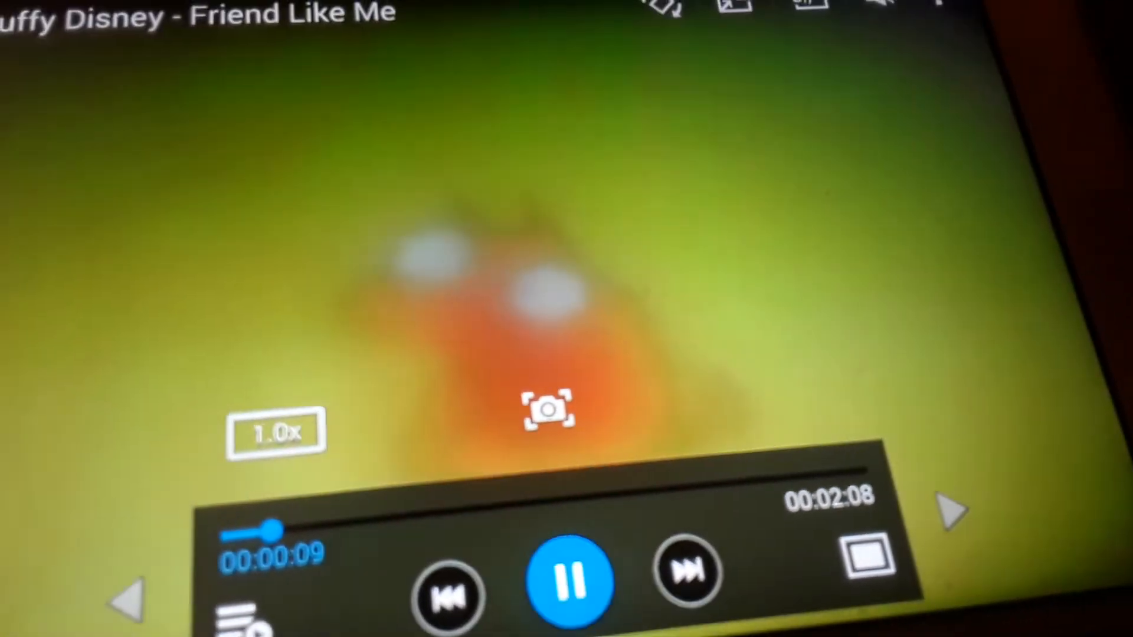